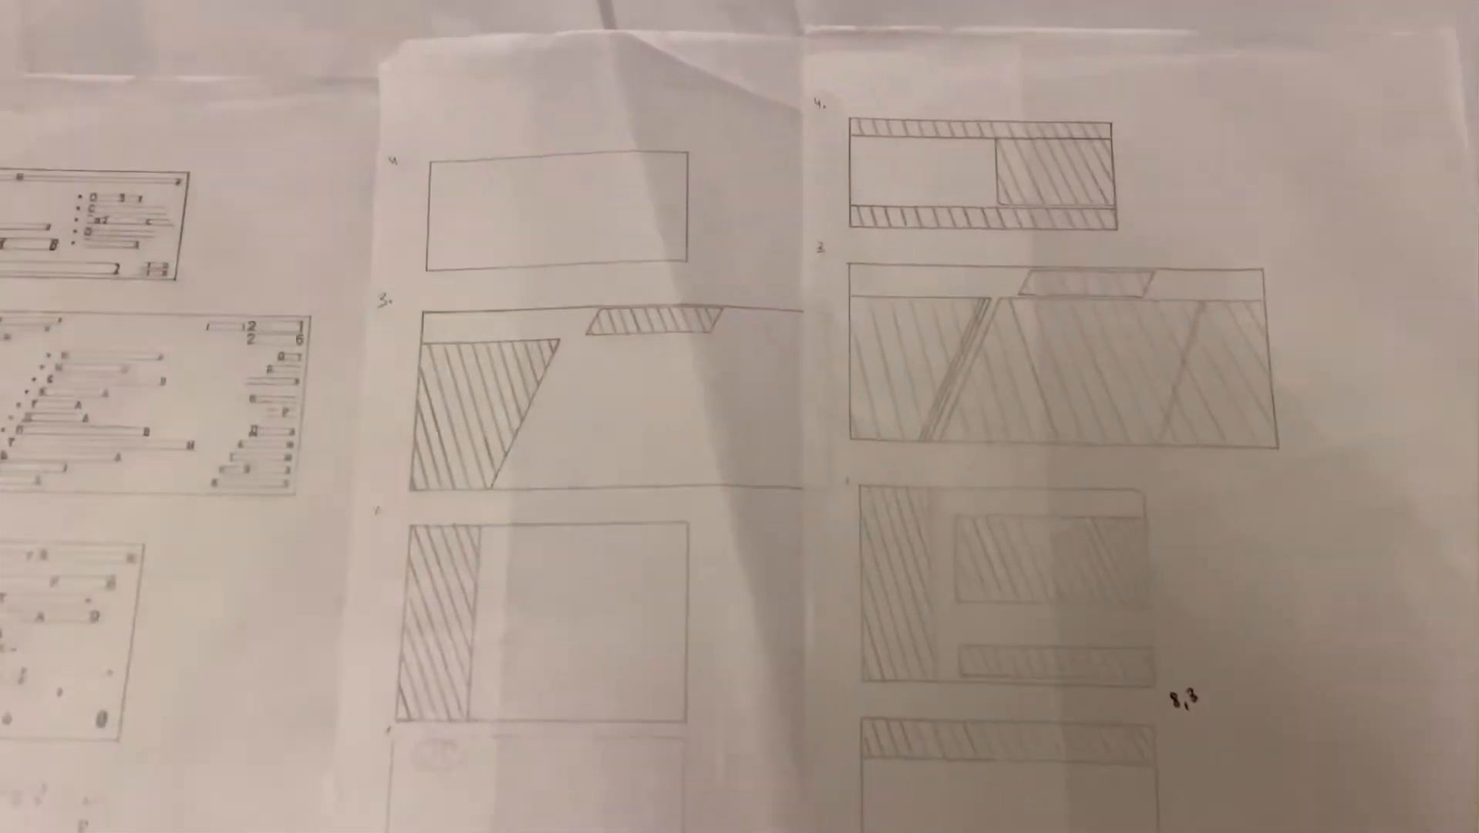
{"action": "scroll", "scroll_direction": "down", "scroll_amount": 3}
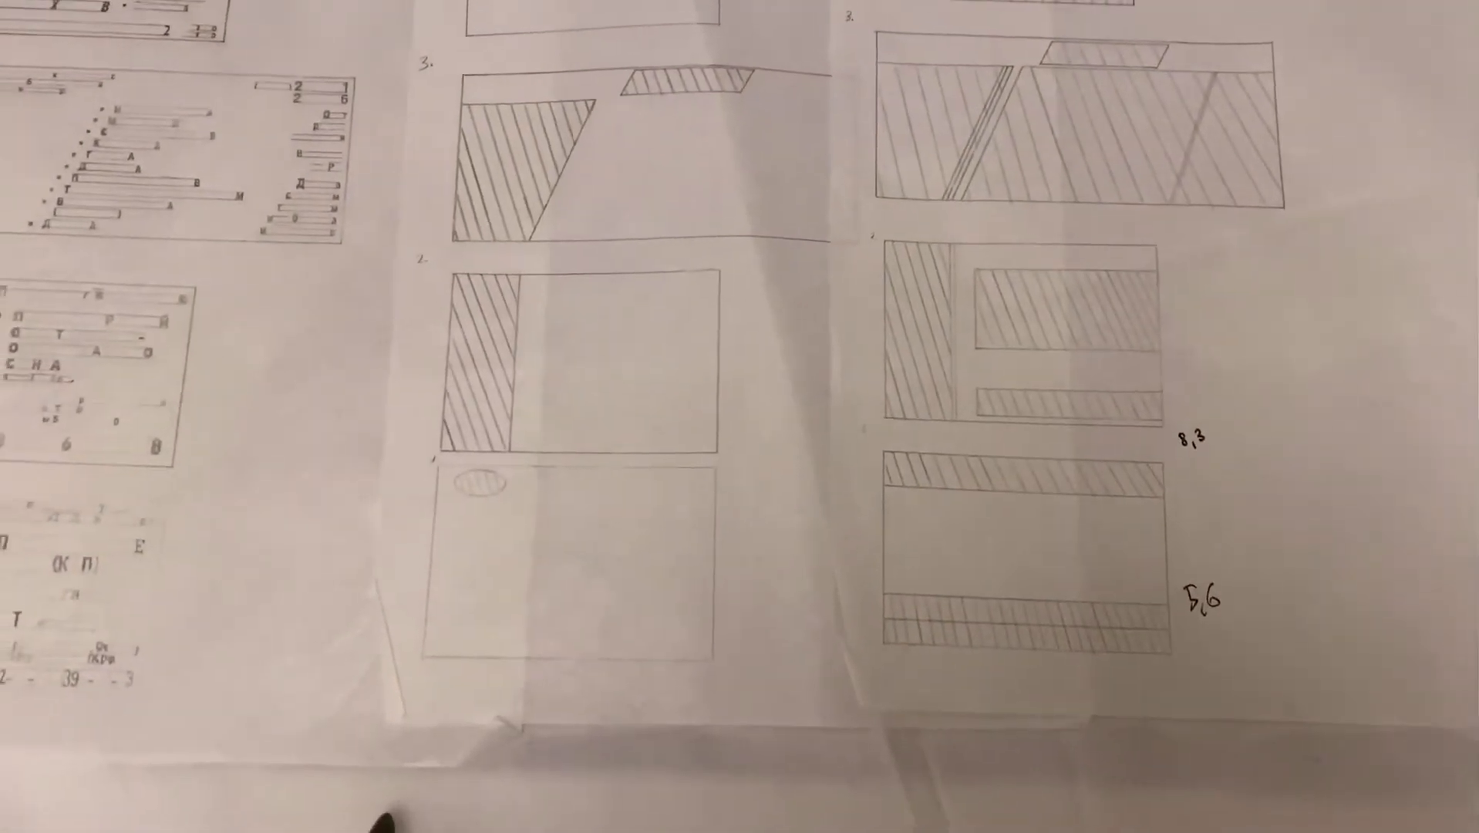